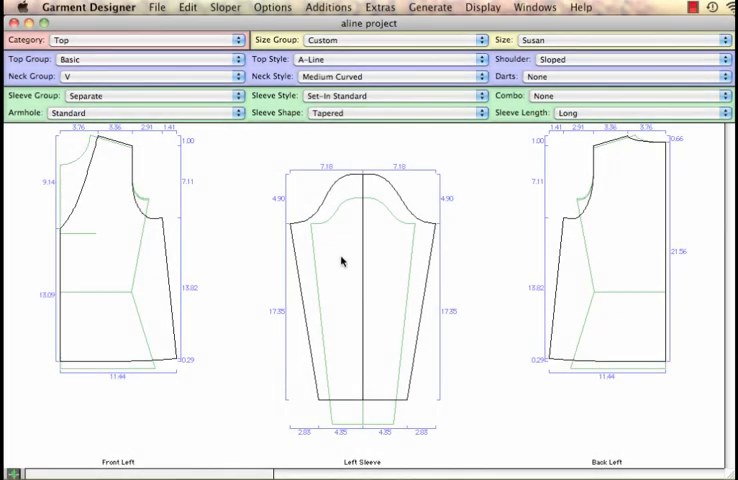
mouse_move(355, 33)
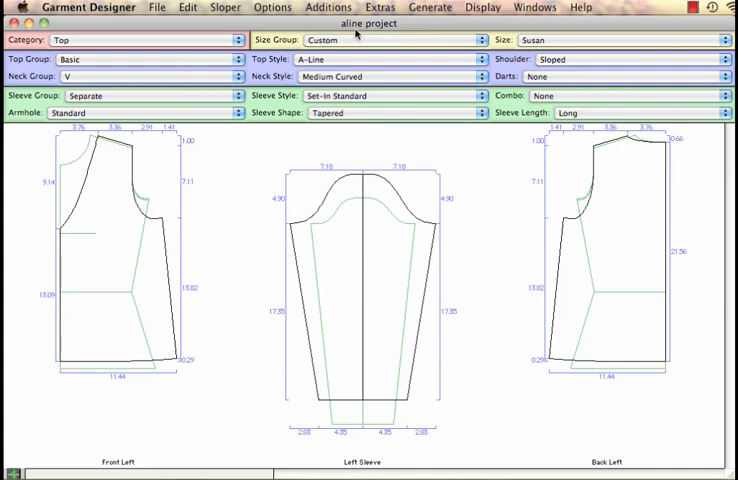
mouse_move(388, 35)
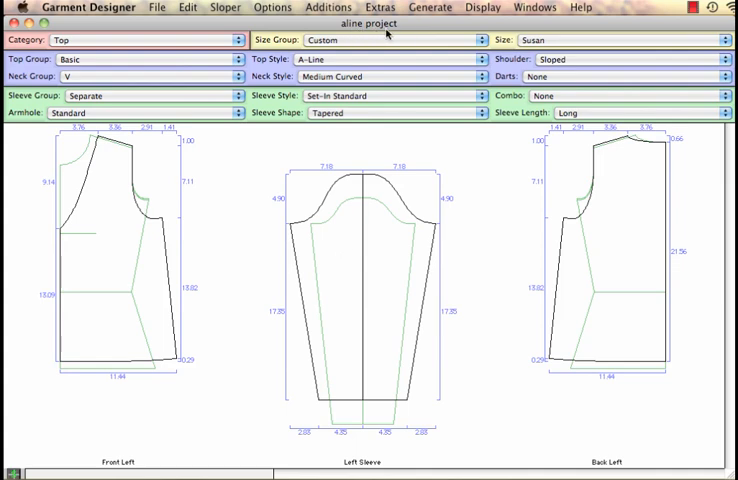
mouse_move(203, 346)
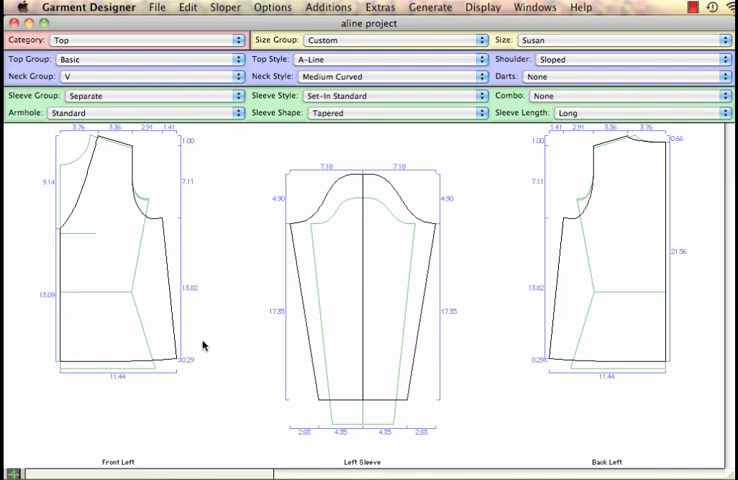
mouse_move(230, 242)
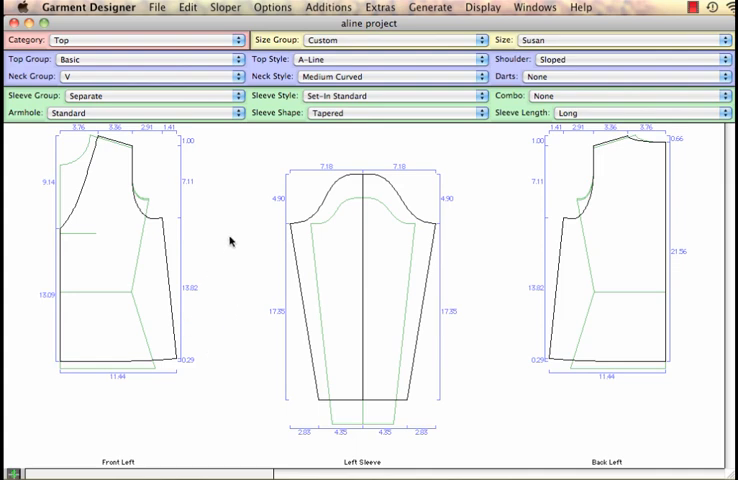
mouse_move(145, 351)
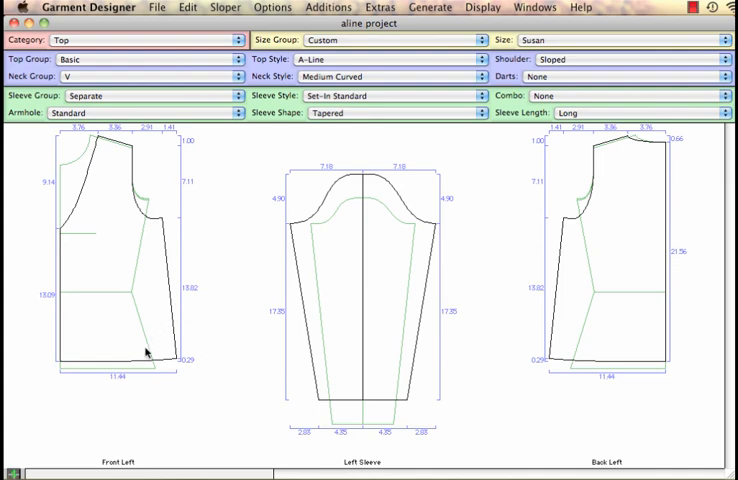
- Add a 2.5 hem (Hem 1) to the front and back bottom edges
click(137, 361)
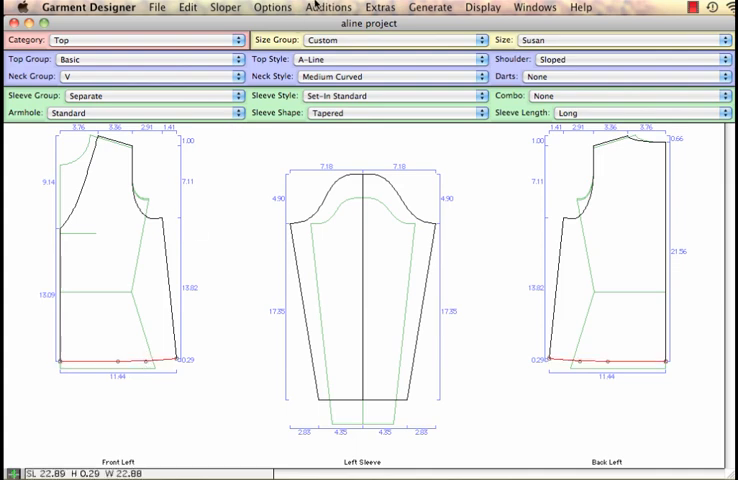
click(328, 7)
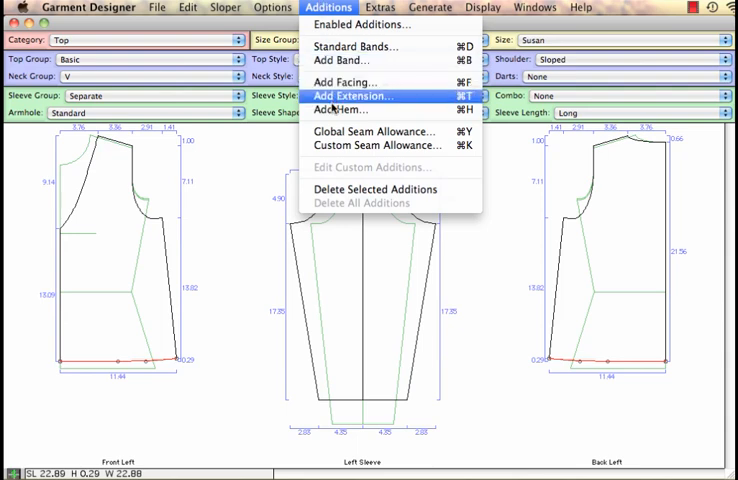
click(341, 110)
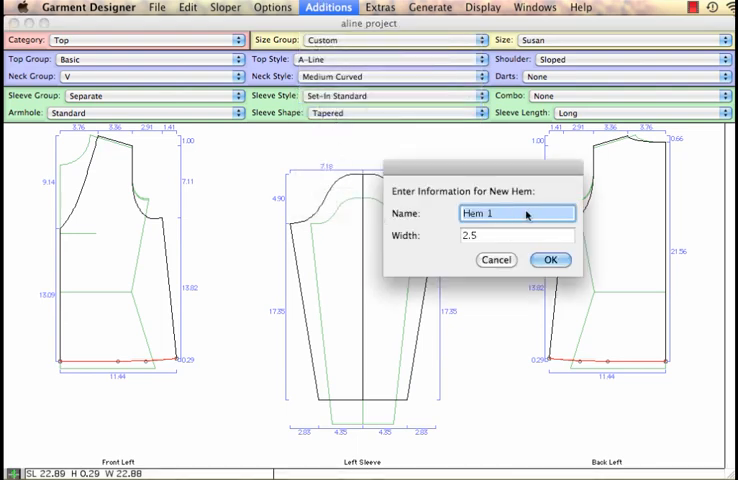
mouse_move(514, 251)
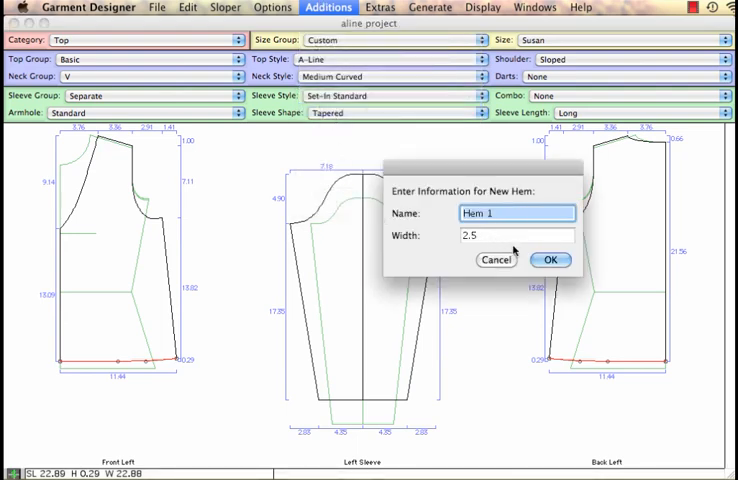
click(515, 235)
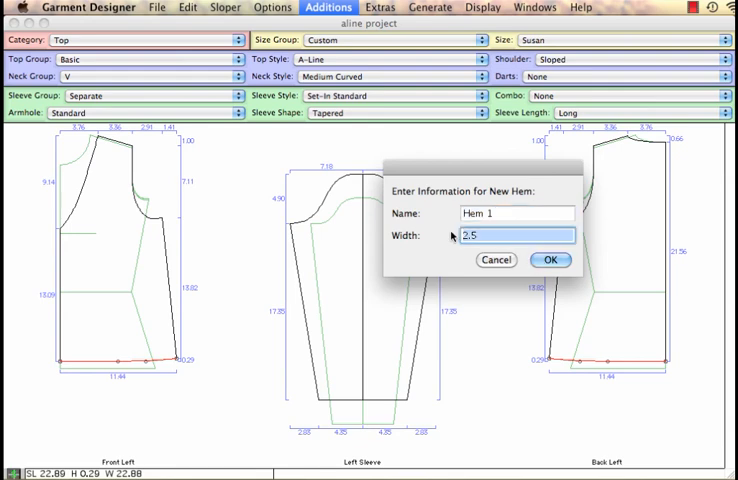
click(549, 260)
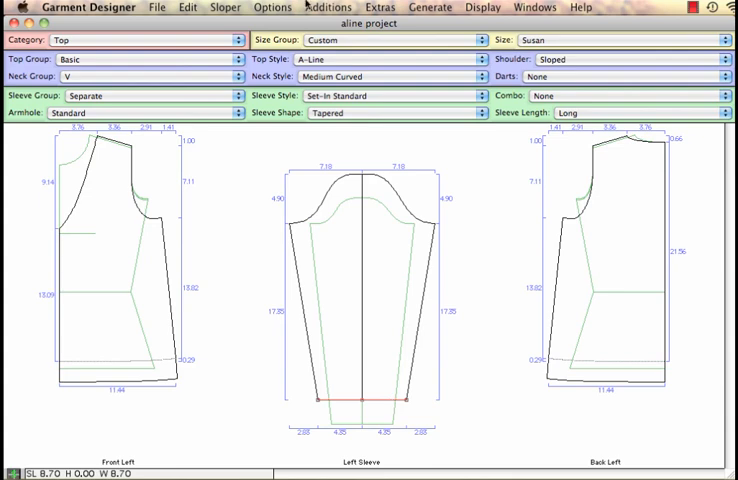
- Add a second hem (Hem 2) along the sleeve hemline
click(328, 7)
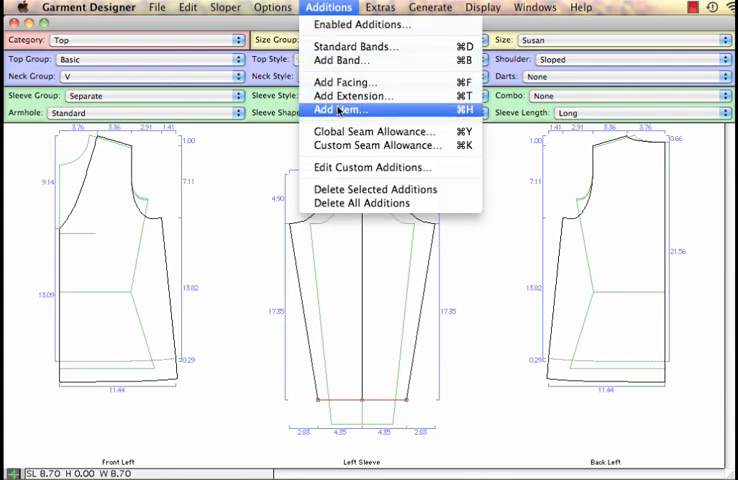
click(340, 110)
text(1)
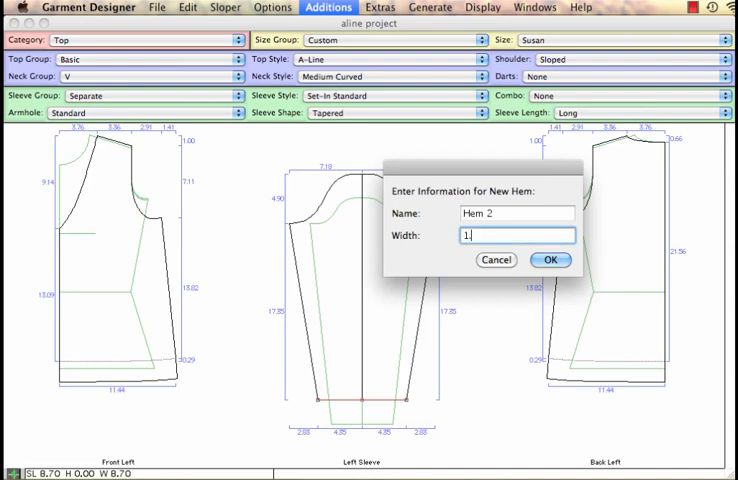
click(549, 260)
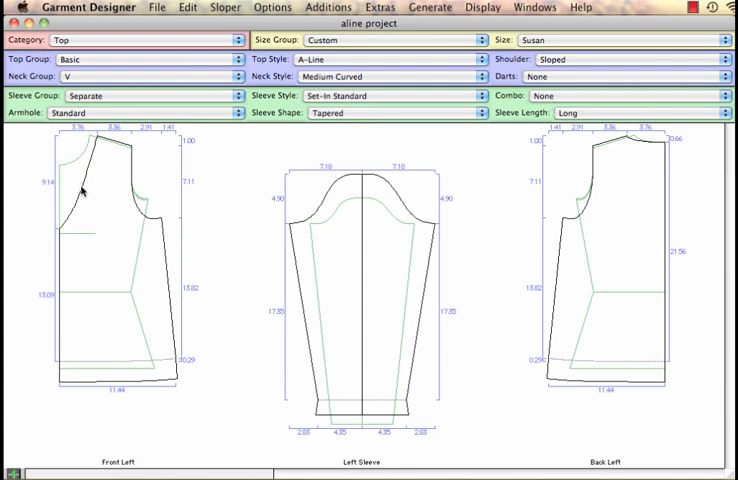
- Add a 2.25 facing (Facing 1) to the front V-neck and back neckline
click(80, 195)
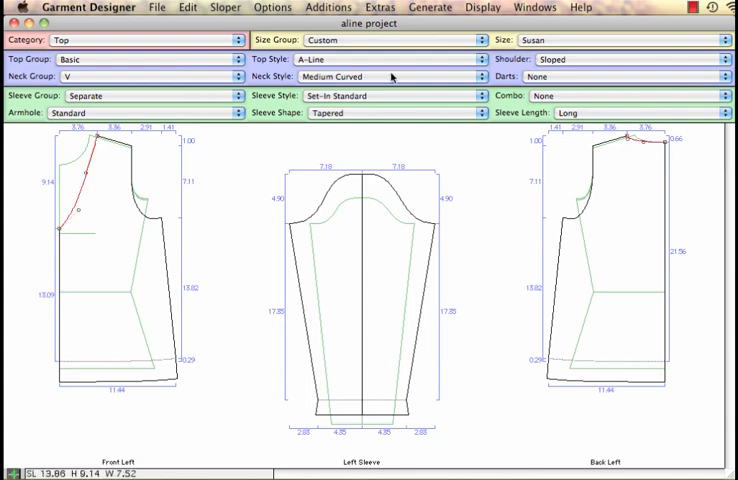
click(328, 7)
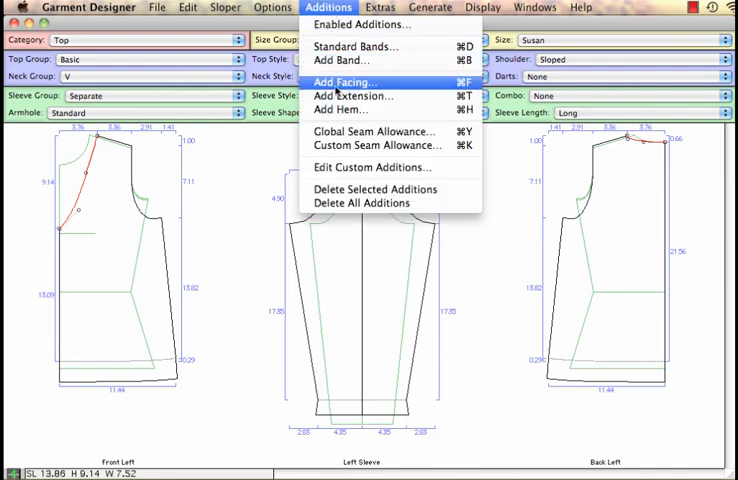
click(343, 82)
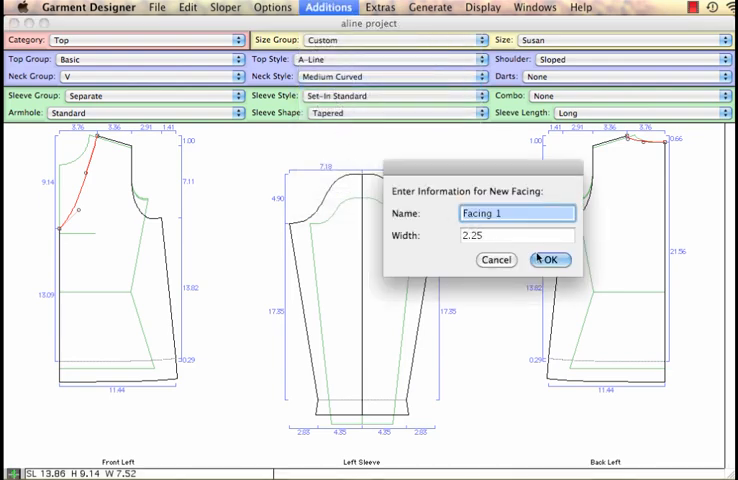
click(549, 260)
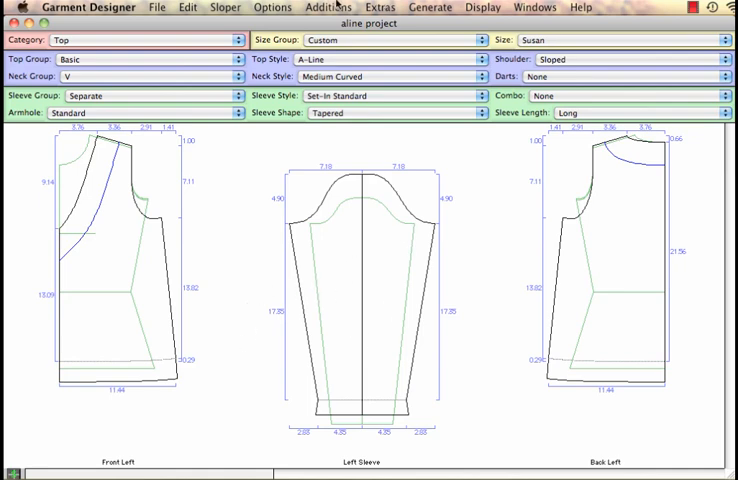
- Add a global seam allowance around the front, sleeve and back pieces
click(328, 7)
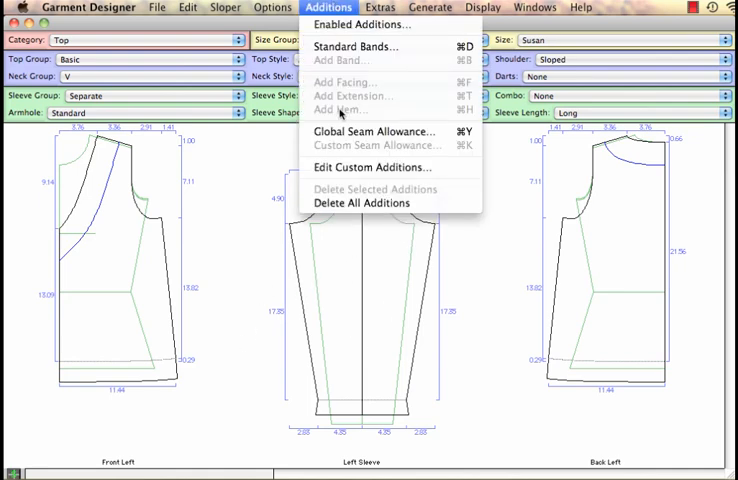
click(375, 131)
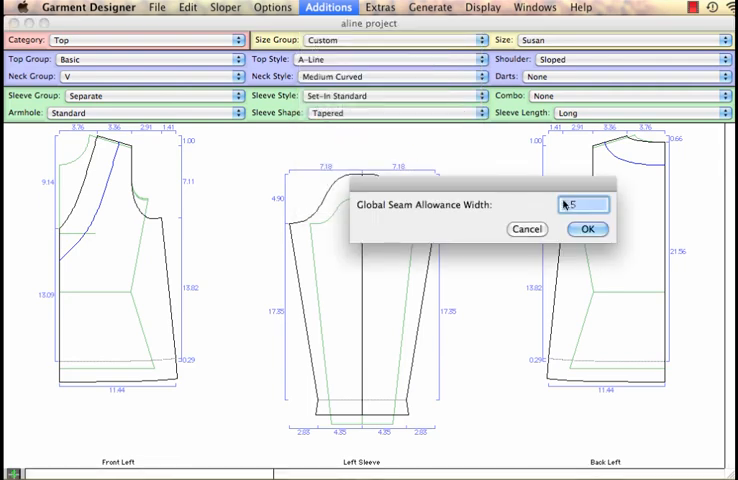
click(588, 229)
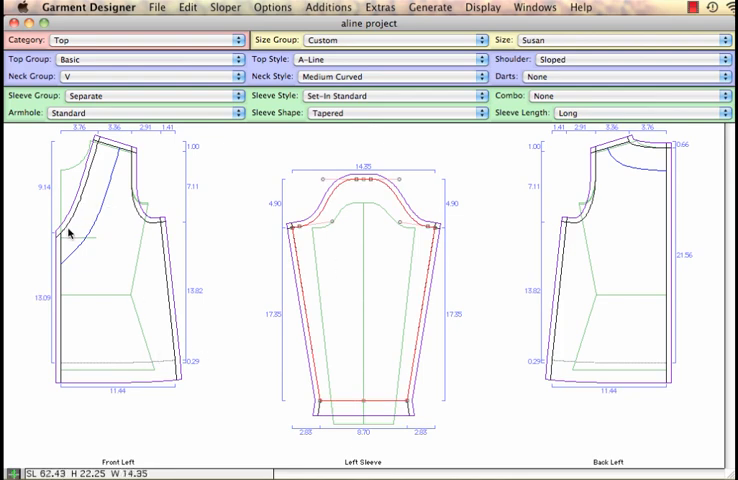
mouse_move(61, 292)
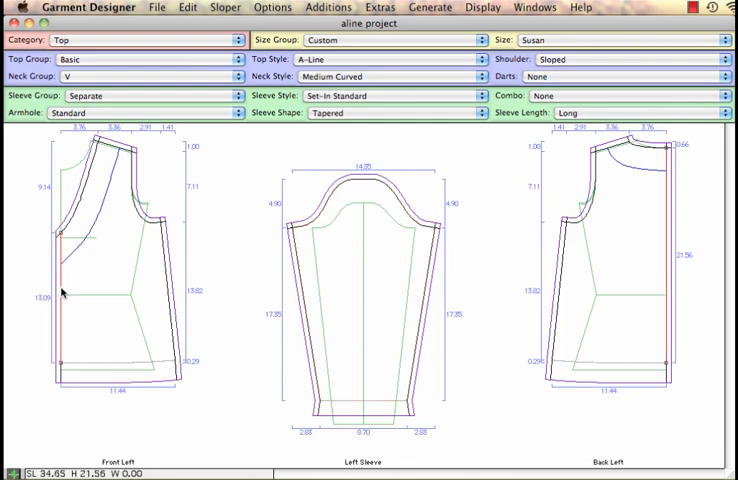
mouse_move(659, 296)
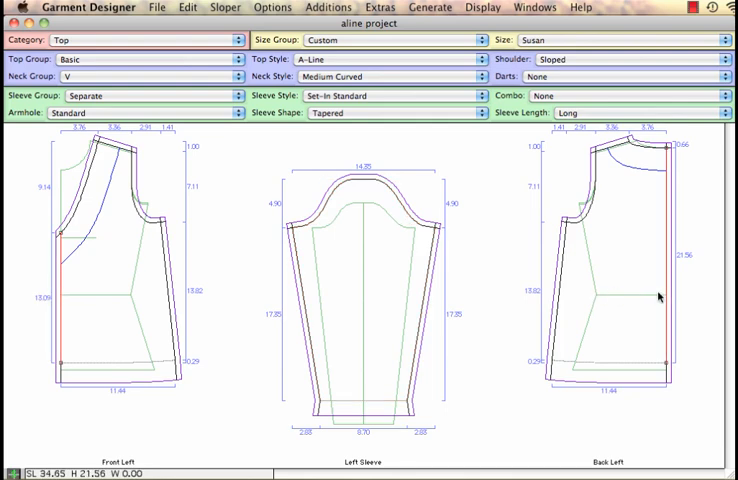
mouse_move(422, 138)
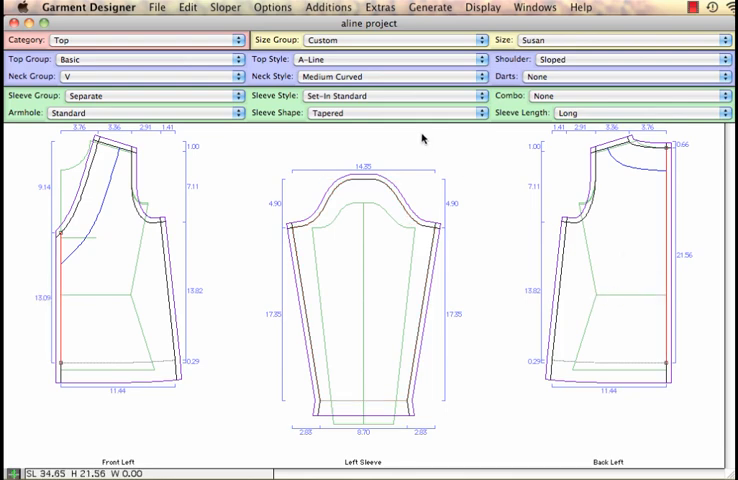
- Apply a 0.5 custom seam allowance and display the final pattern pieces
click(343, 7)
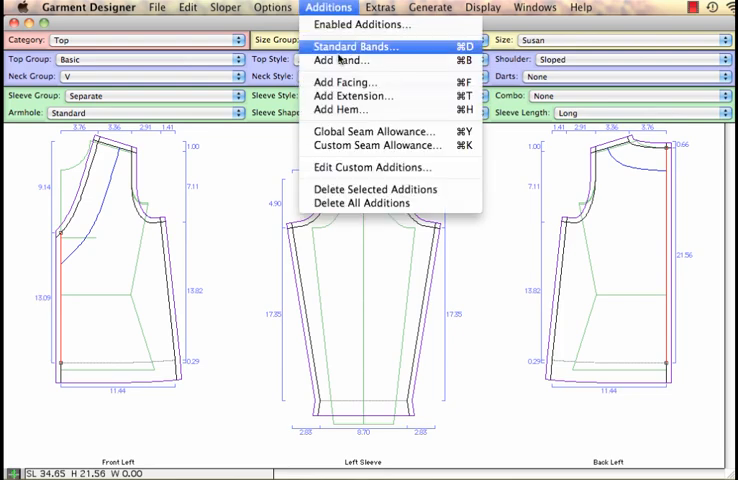
click(377, 145)
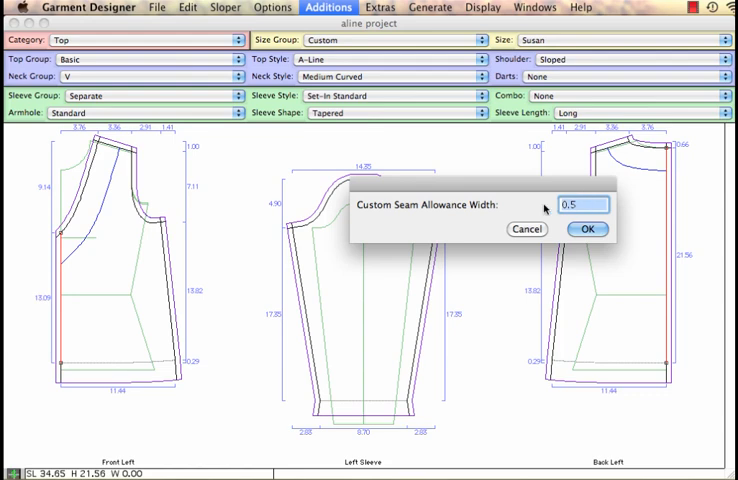
click(587, 229)
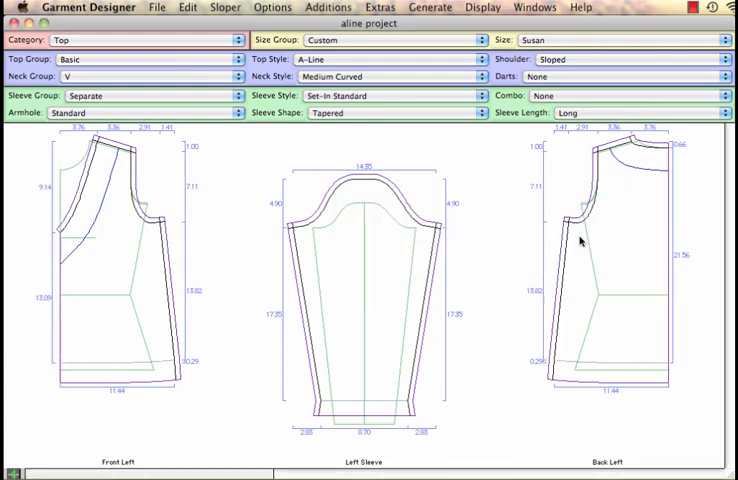
click(484, 7)
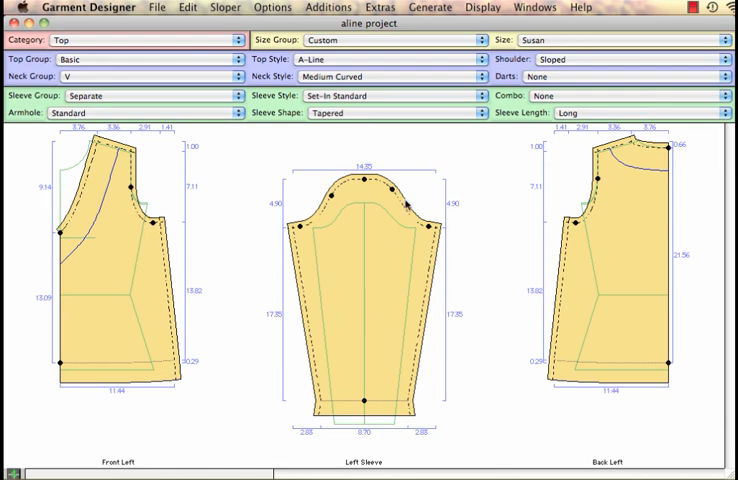
mouse_move(506, 208)
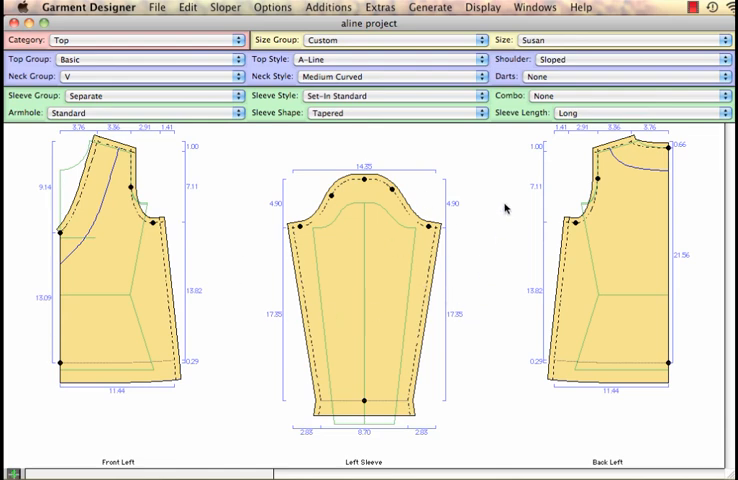
- Show the background grid behind the filled front, sleeve and back pieces
click(484, 8)
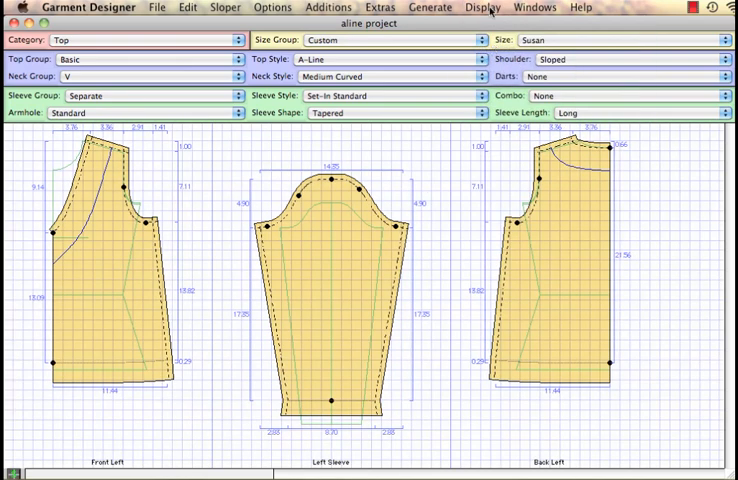
- Turn off Scale To Fit and turn on pagination to tile the pattern across pages
click(483, 8)
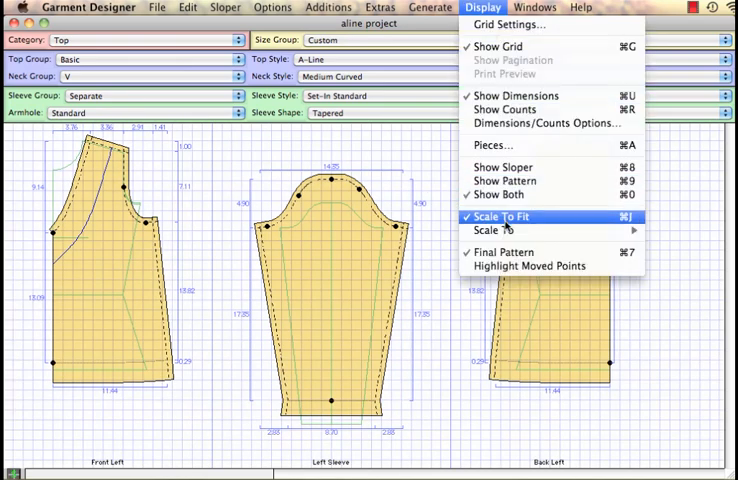
click(507, 214)
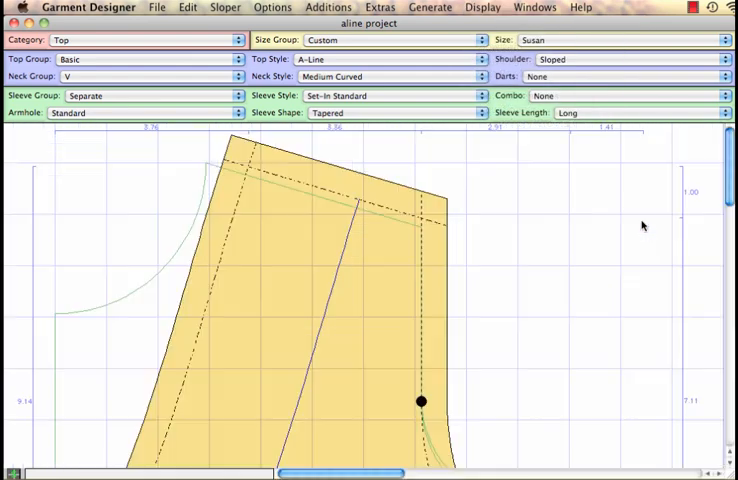
click(483, 8)
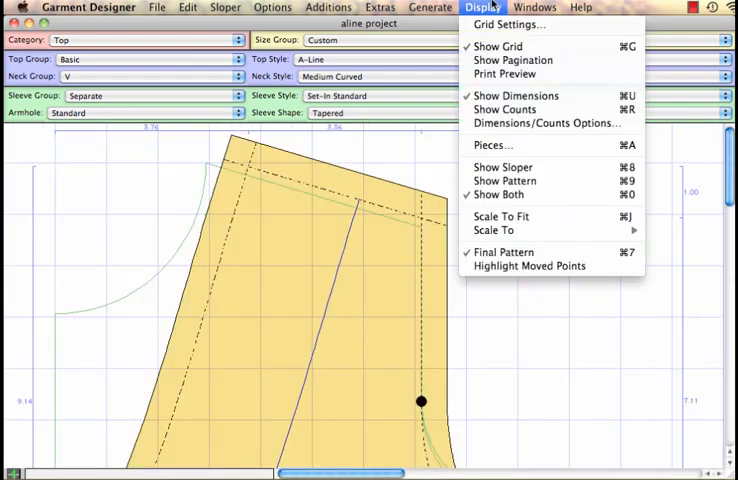
mouse_move(513, 60)
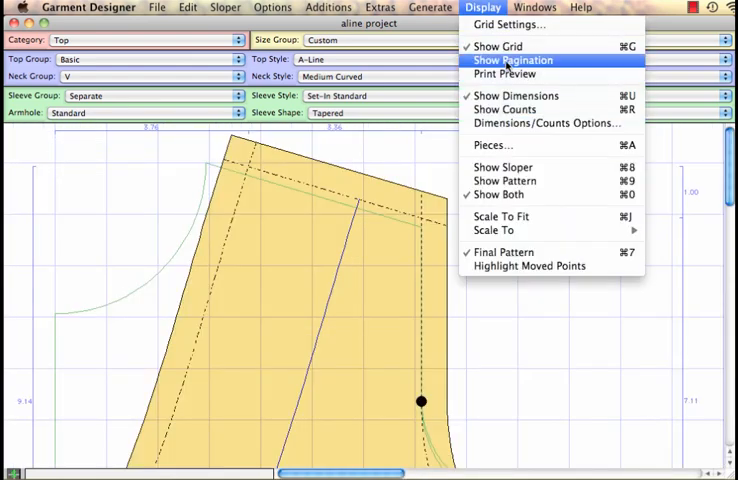
click(513, 60)
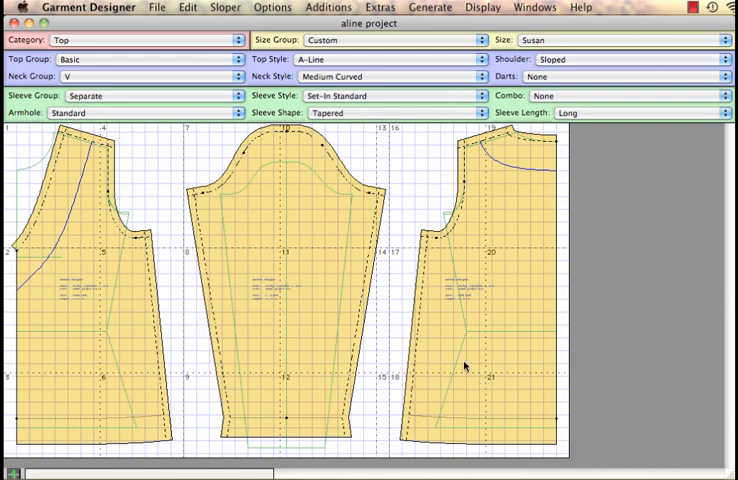
mouse_move(439, 385)
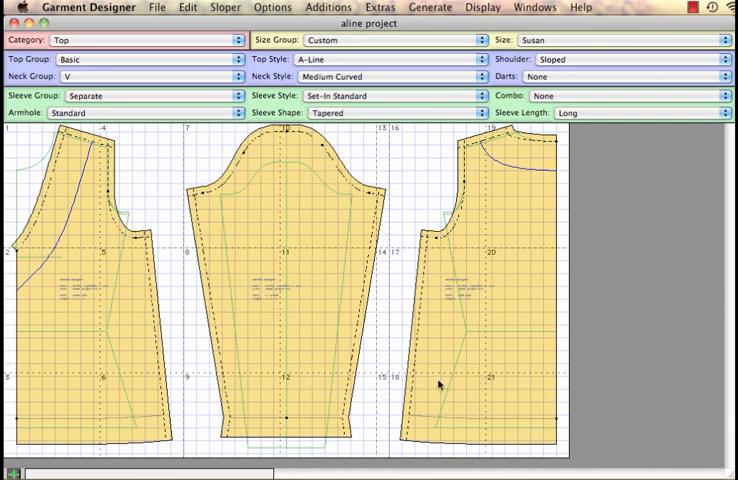
mouse_move(446, 318)
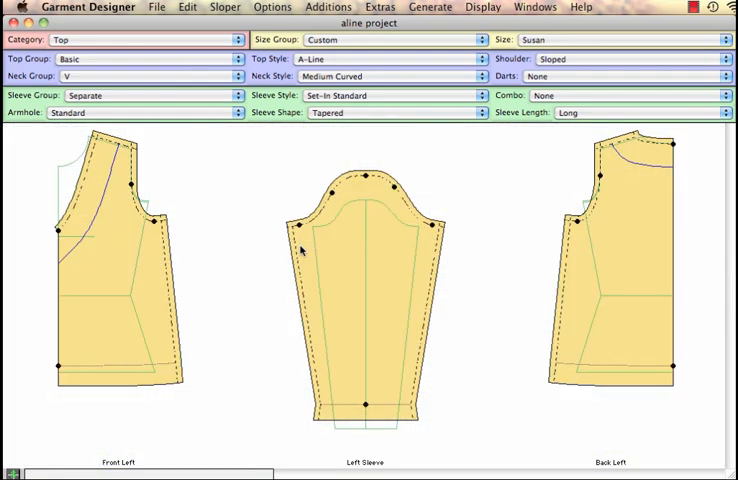
- Generate the fabric pattern layout for the aline project
click(431, 7)
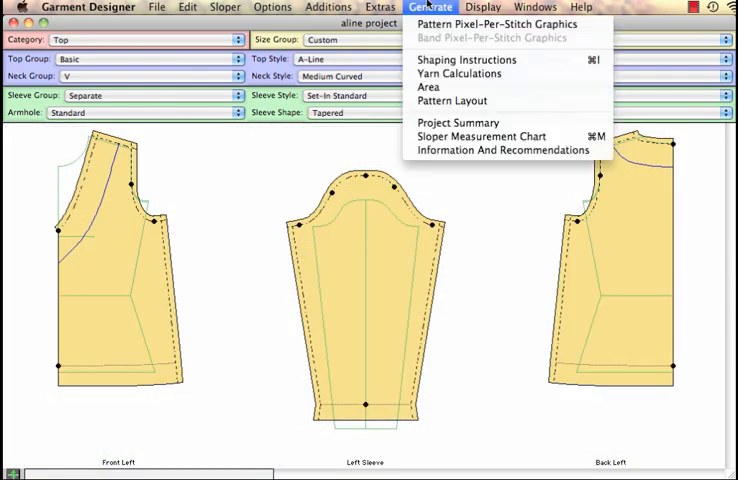
mouse_move(428, 88)
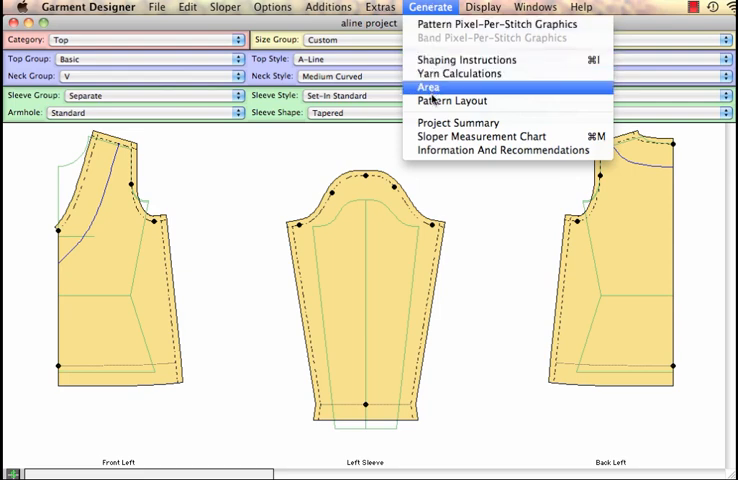
click(454, 100)
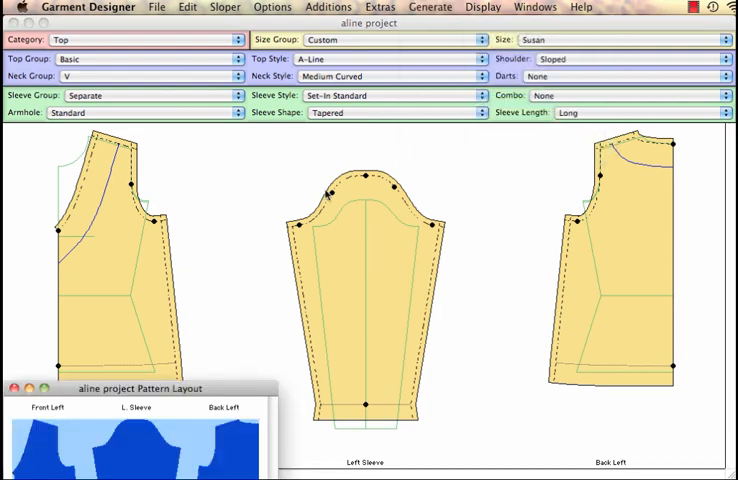
- Drag the Pattern Layout window up into view
drag(160, 388, 215, 103)
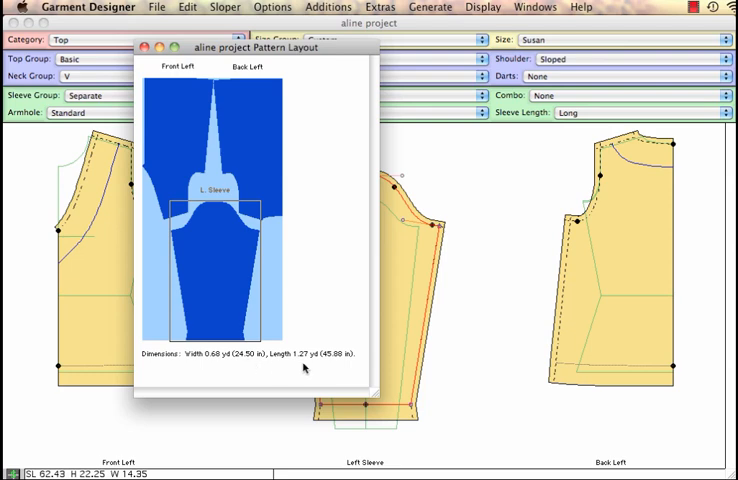
mouse_move(228, 283)
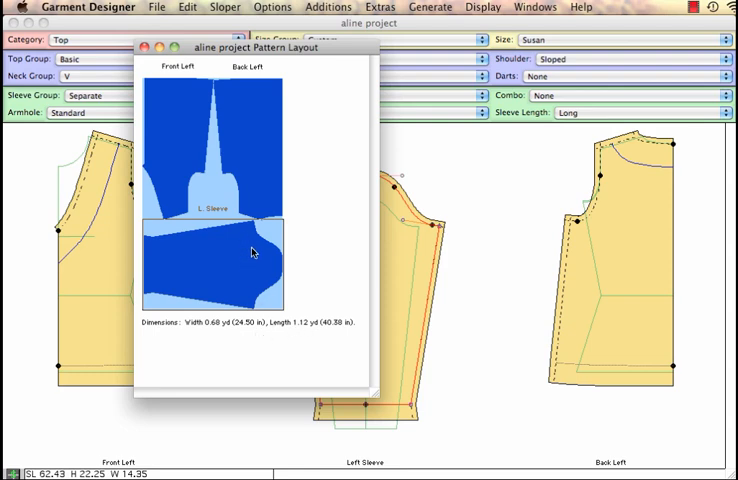
mouse_move(235, 268)
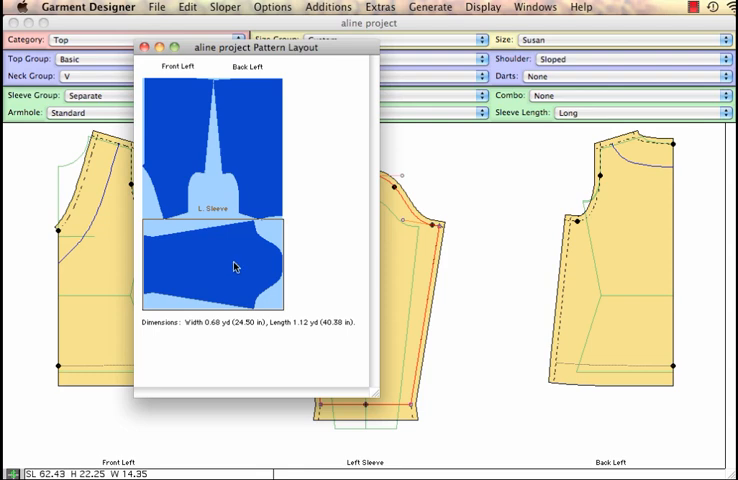
mouse_move(200, 203)
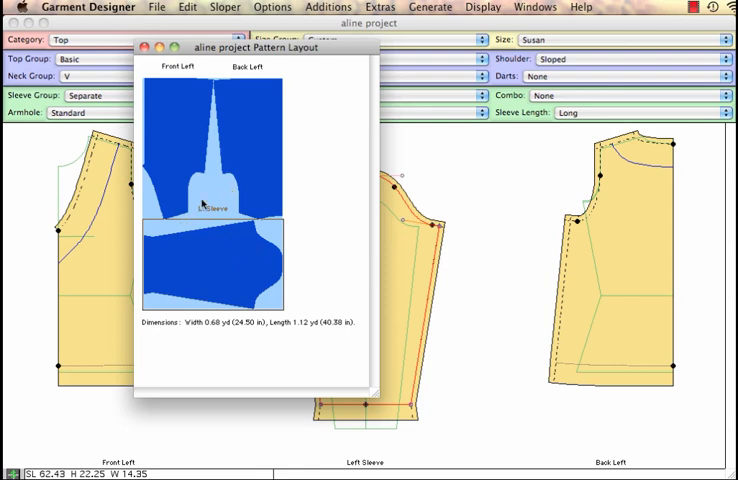
mouse_move(270, 170)
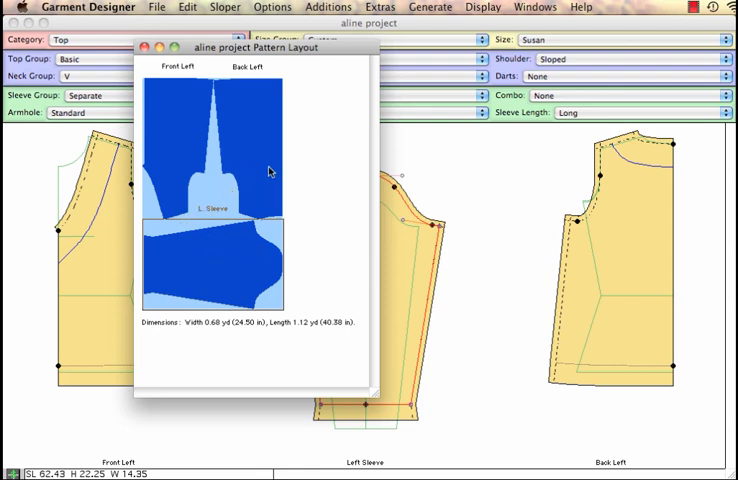